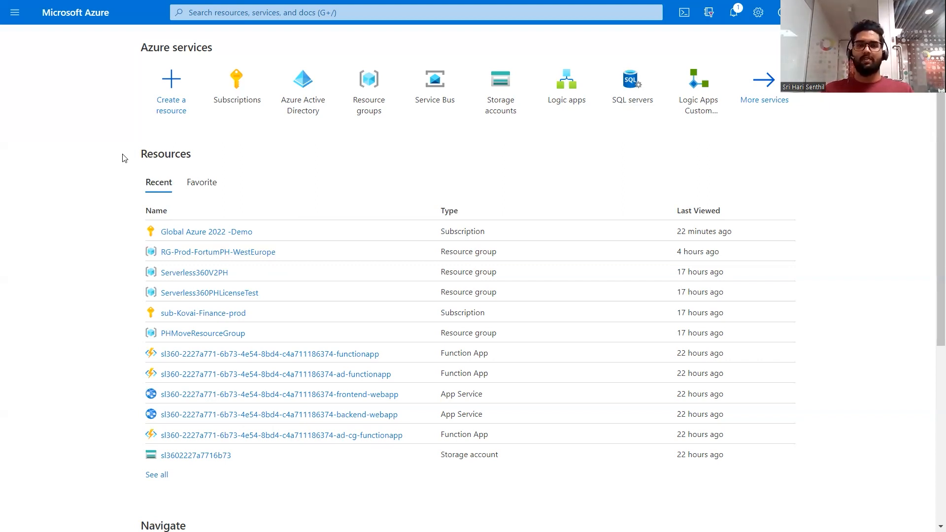
Step: Open the Global Azure 2022 -Demo subscription from the Subscriptions list
{"action": "left_click", "coordinate": [236, 81]}
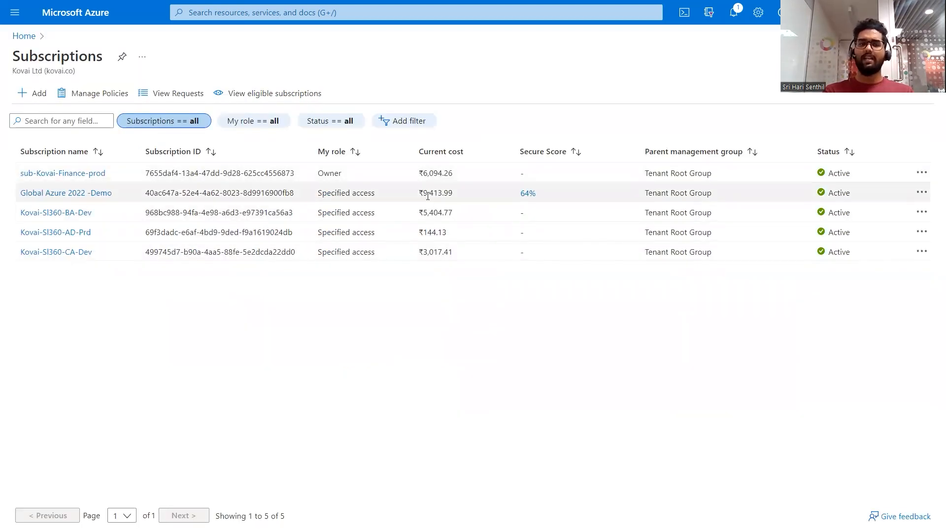
{"action": "mouse_move", "coordinate": [220, 204]}
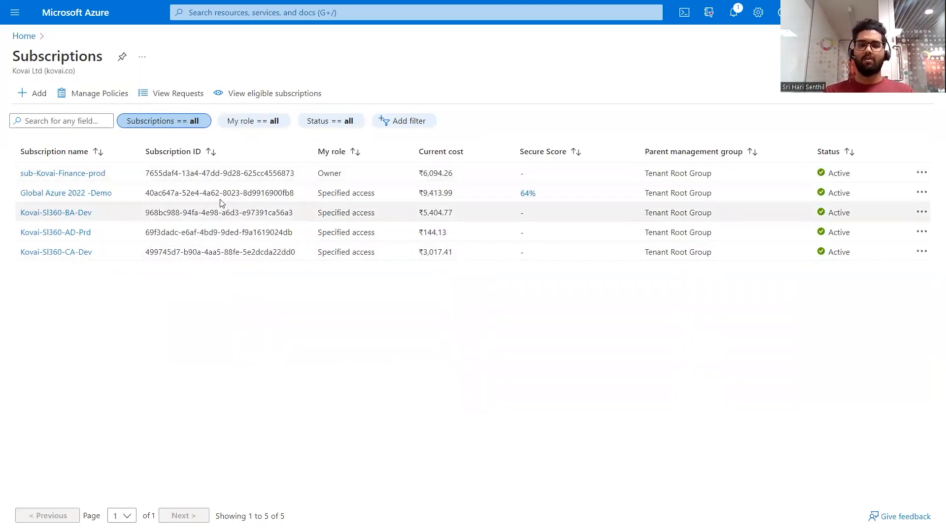
{"action": "left_click", "coordinate": [65, 193]}
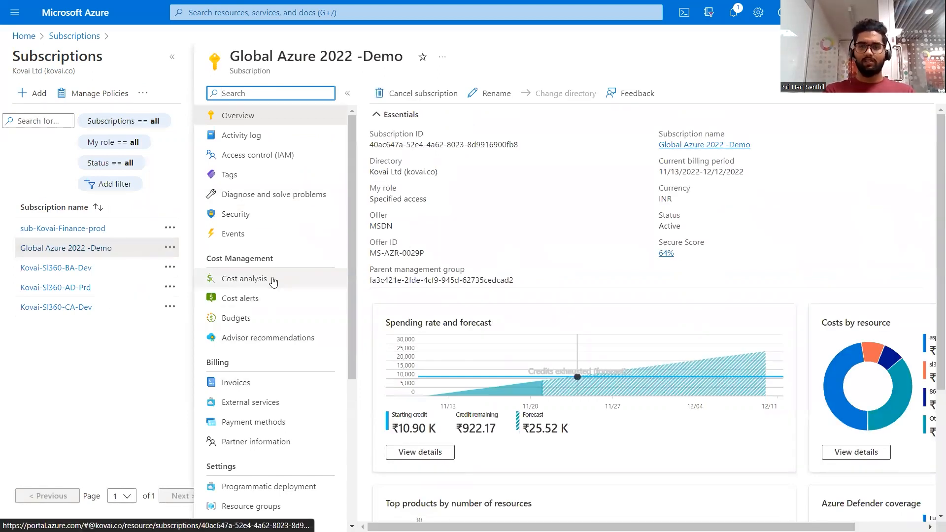
Step: Show the subscription's Cost analysis (₹9,413.99 actual) with its metric and currency choices
{"action": "left_click", "coordinate": [244, 278]}
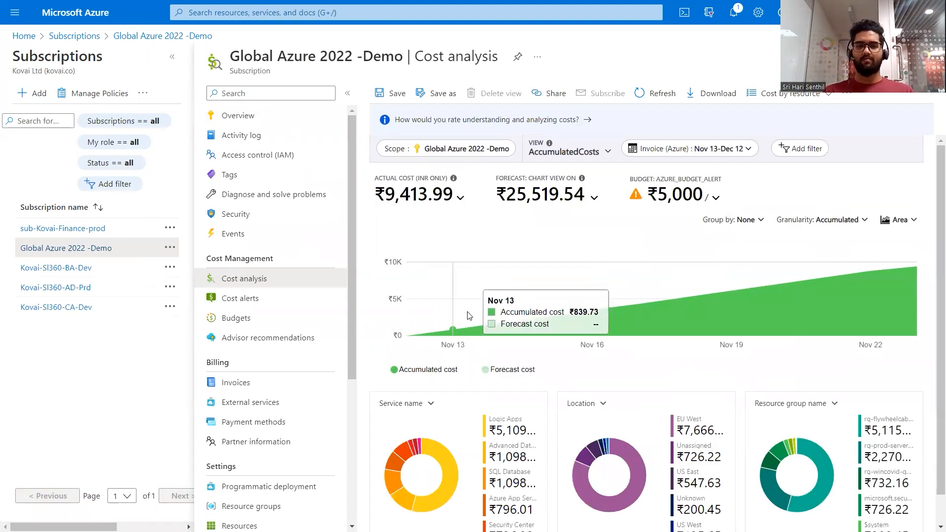
{"action": "mouse_move", "coordinate": [500, 322]}
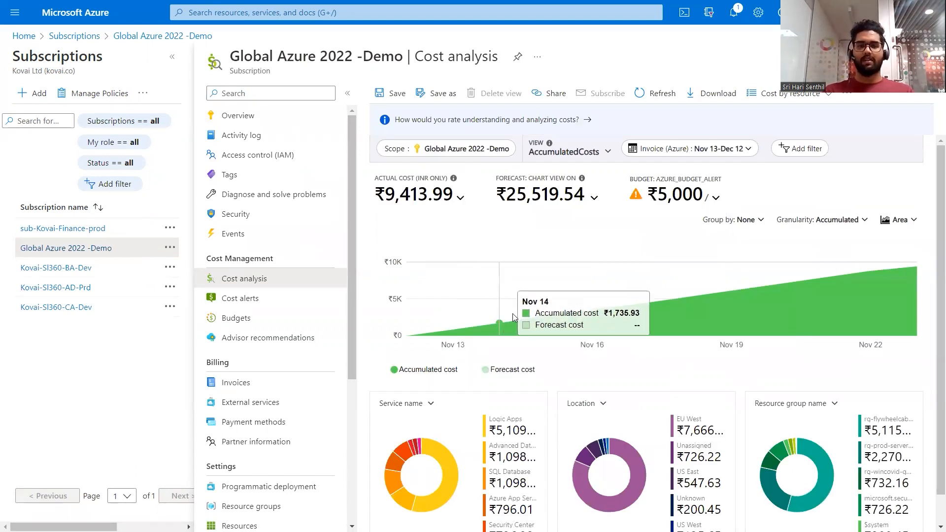
{"action": "mouse_move", "coordinate": [527, 322]}
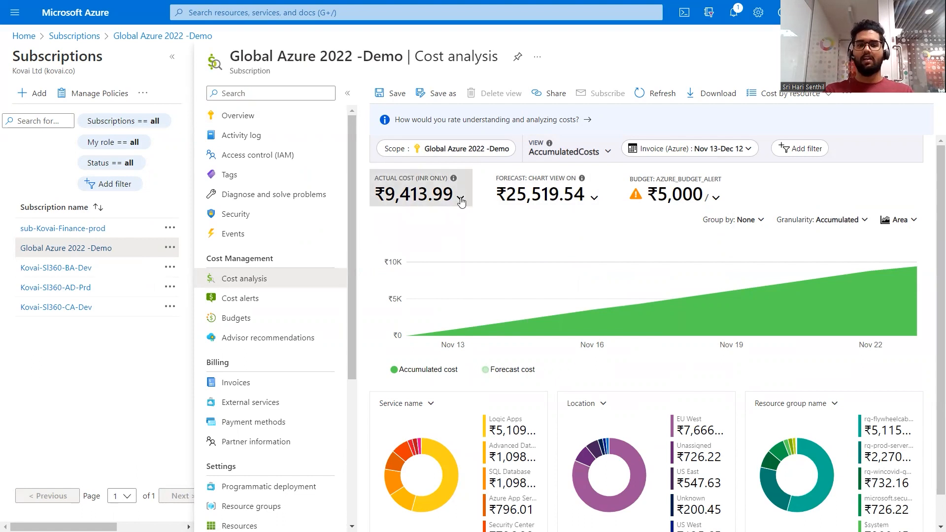
{"action": "left_click", "coordinate": [460, 199]}
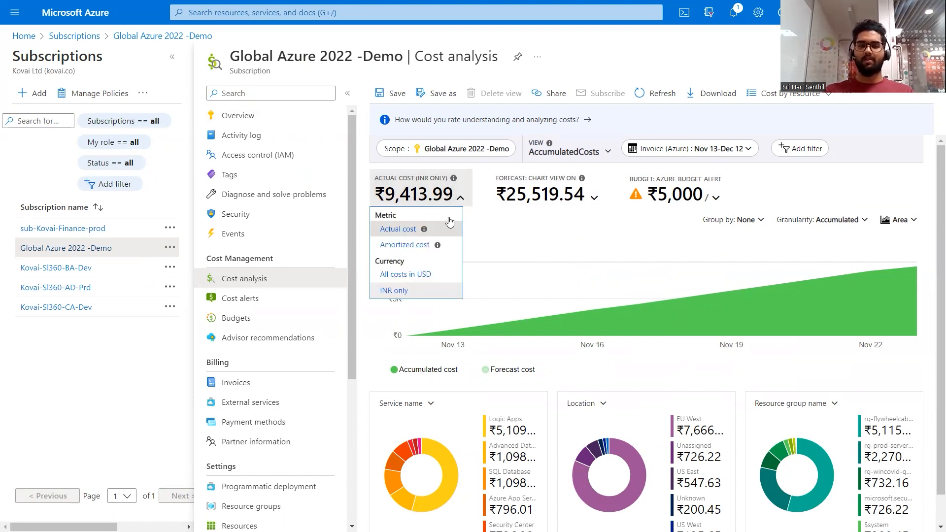
Step: Switch cost analysis to All costs in USD: $114.12 actual, $309.35 forecast
{"action": "left_click", "coordinate": [405, 274]}
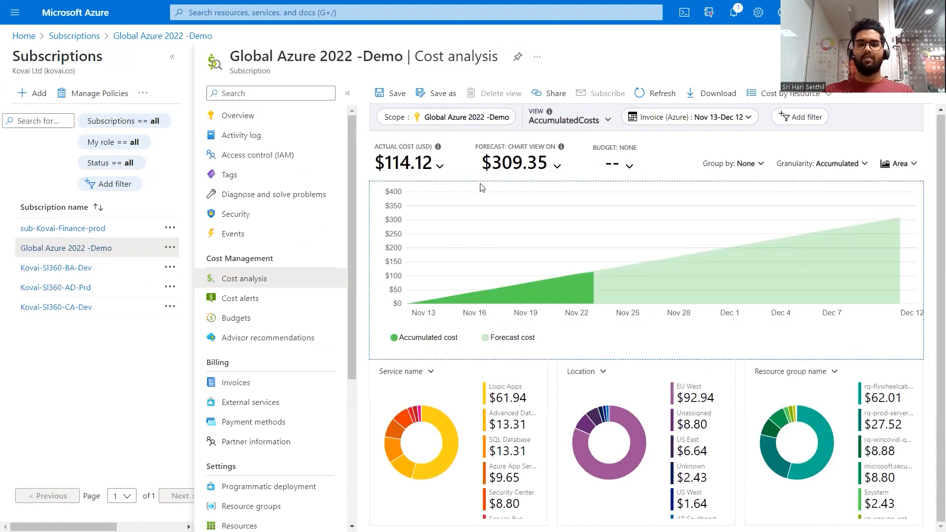
{"action": "mouse_move", "coordinate": [491, 304]}
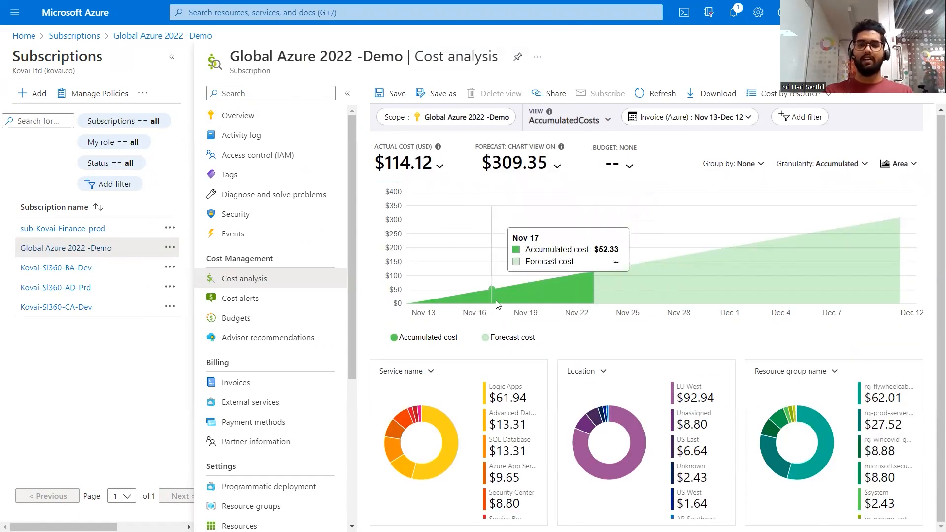
{"action": "mouse_move", "coordinate": [595, 270]}
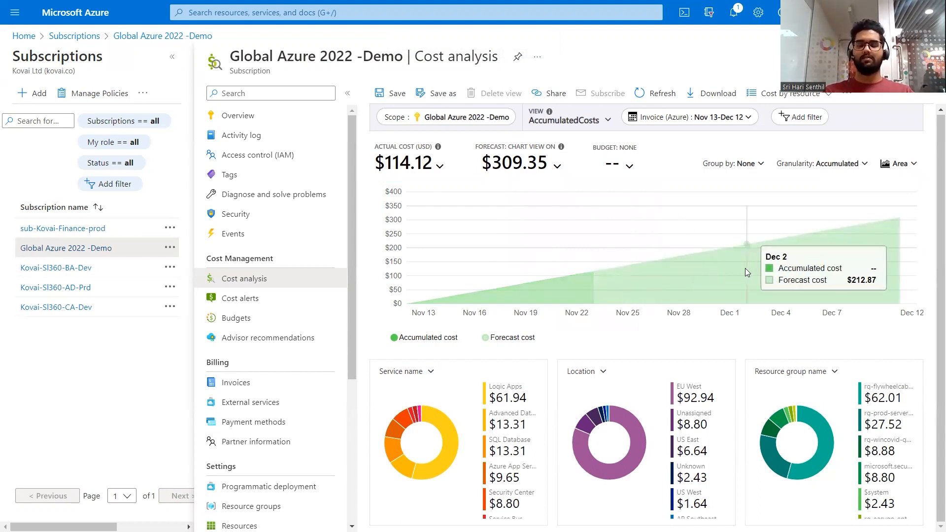
{"action": "mouse_move", "coordinate": [797, 263]}
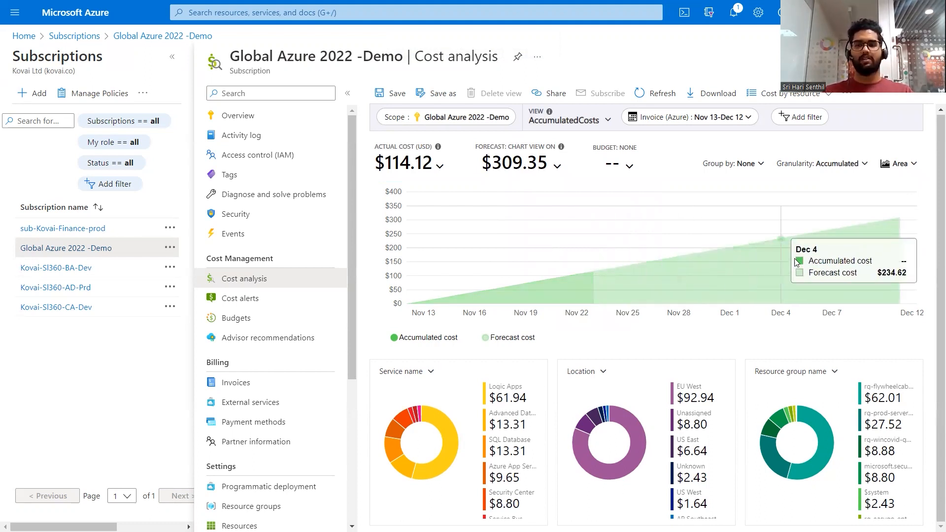
{"action": "mouse_move", "coordinate": [628, 344]}
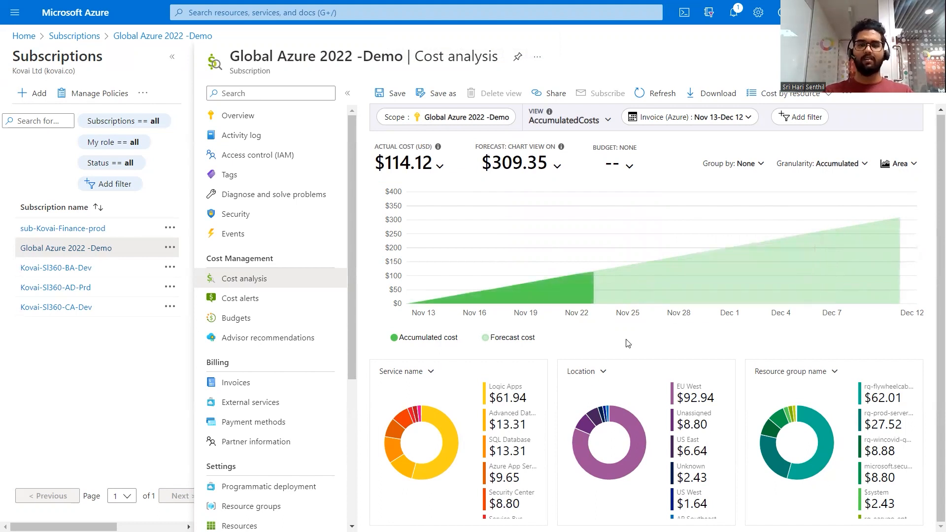
{"action": "mouse_move", "coordinate": [576, 291]}
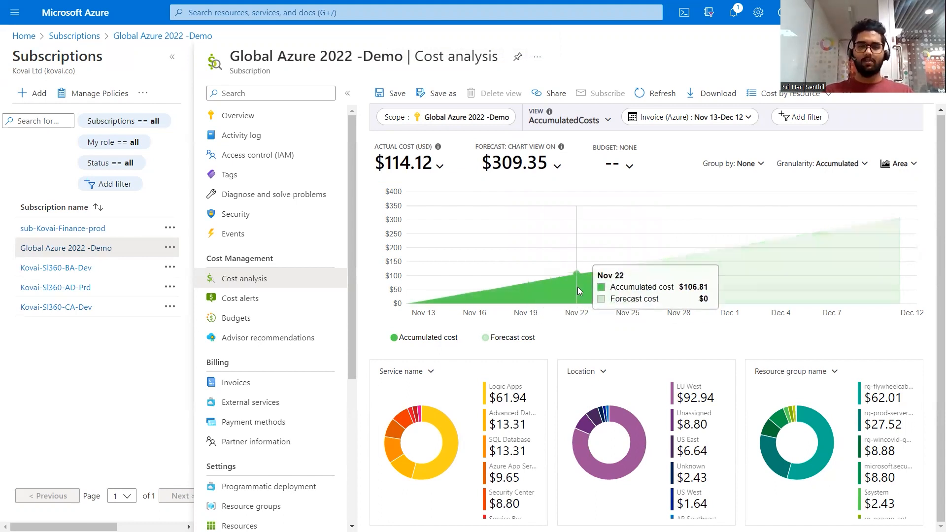
{"action": "mouse_move", "coordinate": [555, 368]}
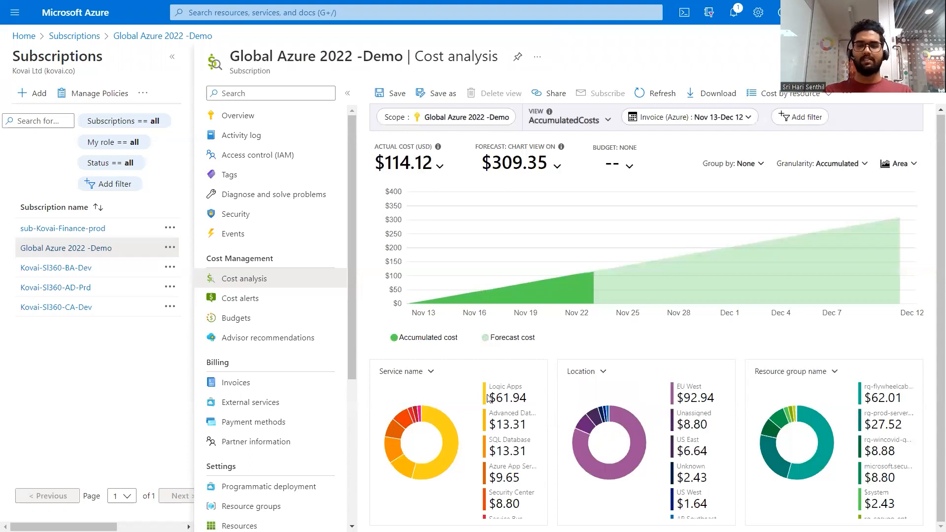
{"action": "mouse_move", "coordinate": [583, 441]}
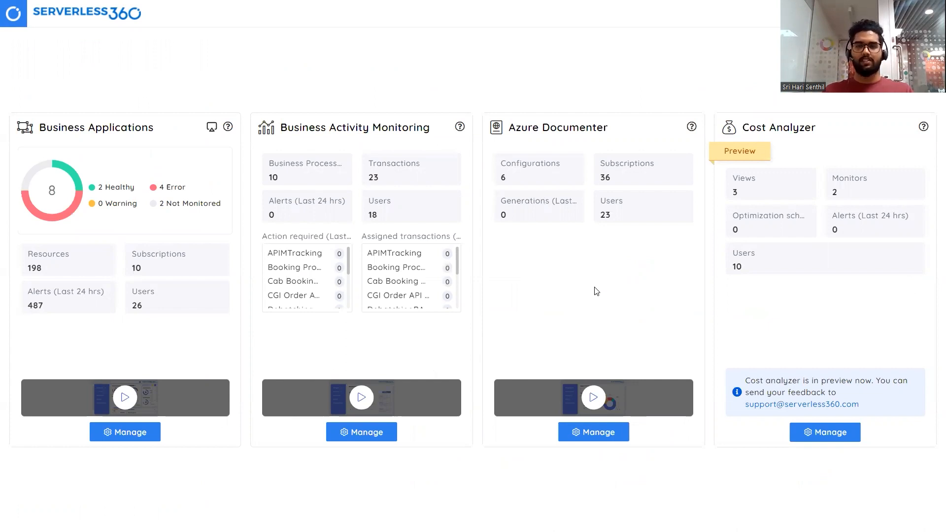
Step: Open the Cost Analyzer's Subscription View totaling $835.05 across 17 subscriptions
{"action": "left_click", "coordinate": [824, 432]}
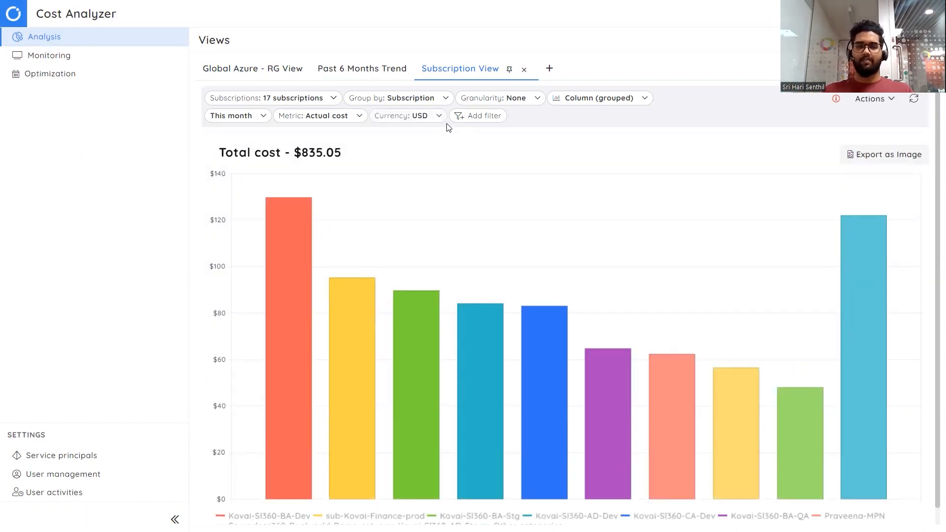
{"action": "mouse_move", "coordinate": [403, 158]}
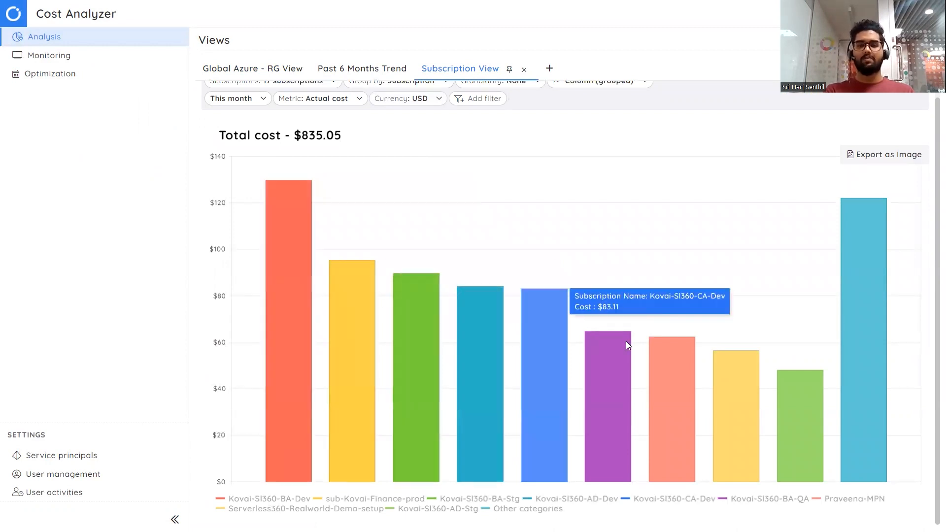
{"action": "mouse_move", "coordinate": [345, 295]}
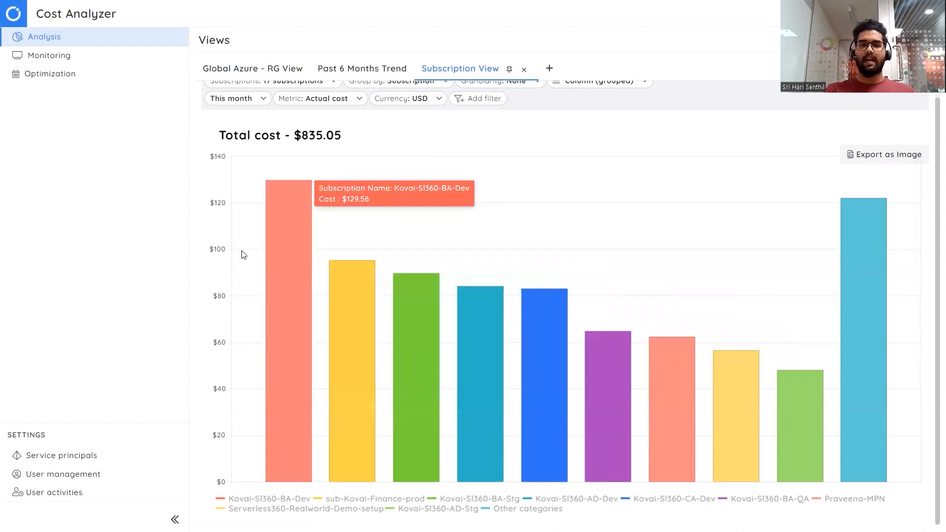
{"action": "mouse_move", "coordinate": [508, 254]}
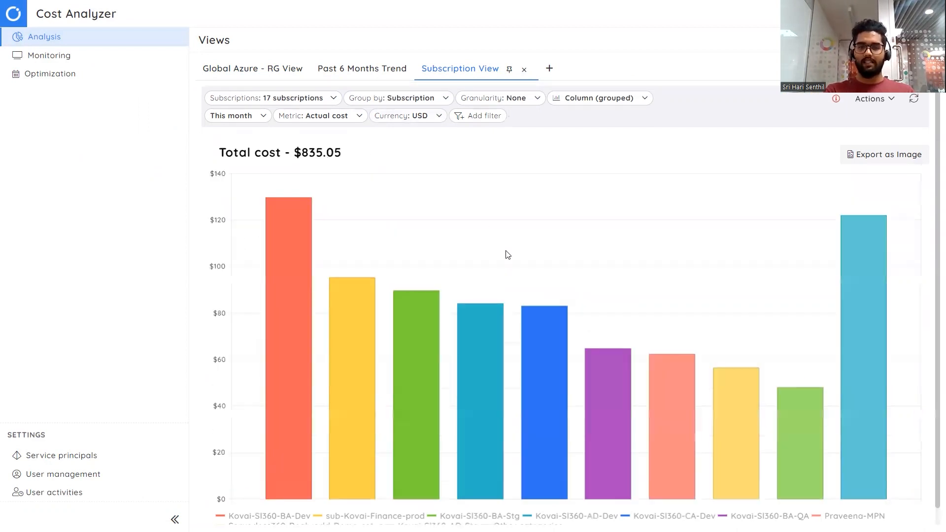
Step: Change the Subscription View chart type from Column (grouped) to Table
{"action": "left_click", "coordinate": [599, 98]}
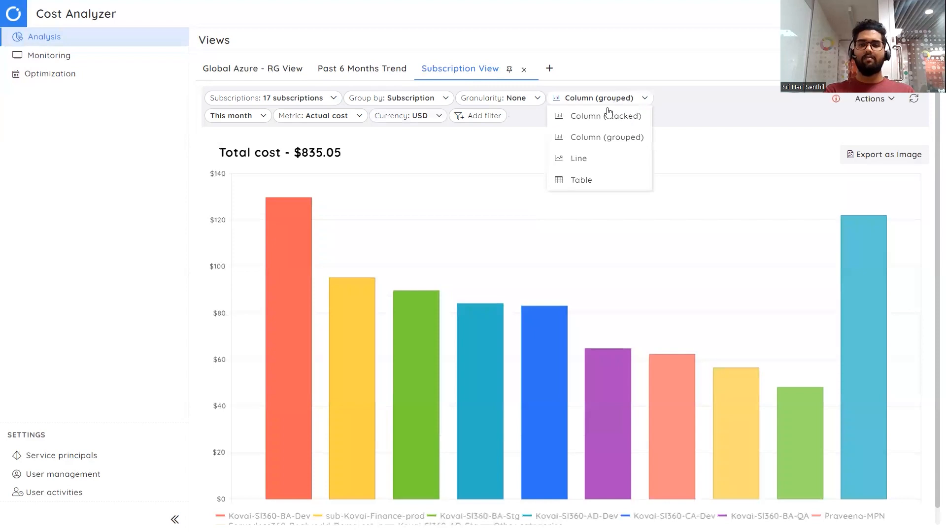
{"action": "left_click", "coordinate": [581, 180]}
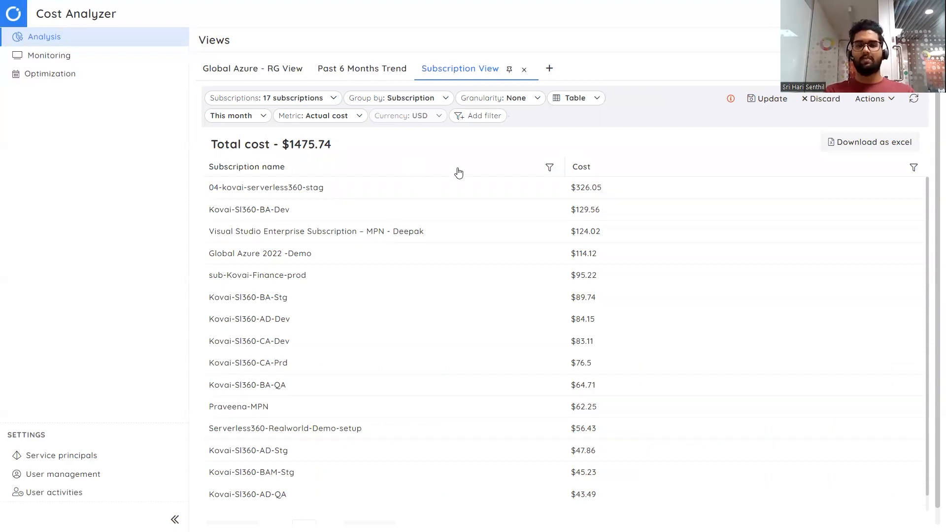
{"action": "mouse_move", "coordinate": [496, 199]}
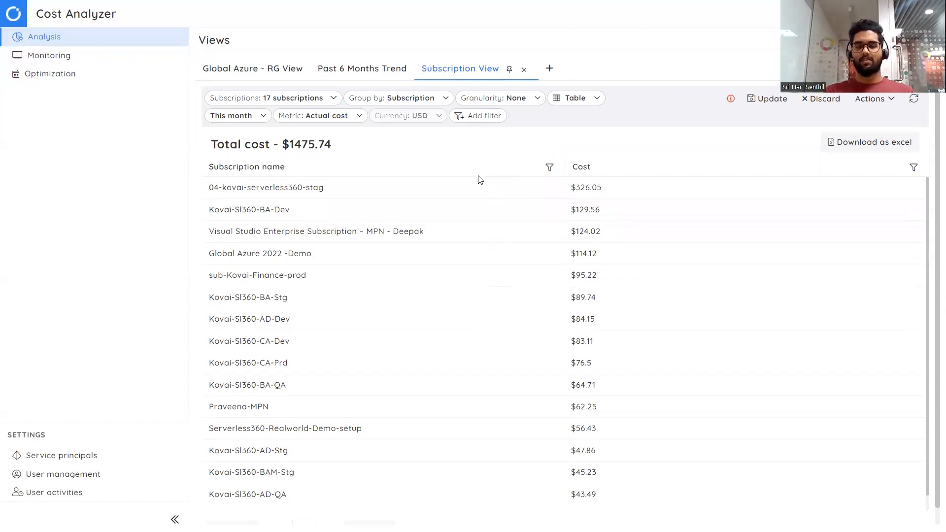
{"action": "mouse_move", "coordinate": [535, 144]}
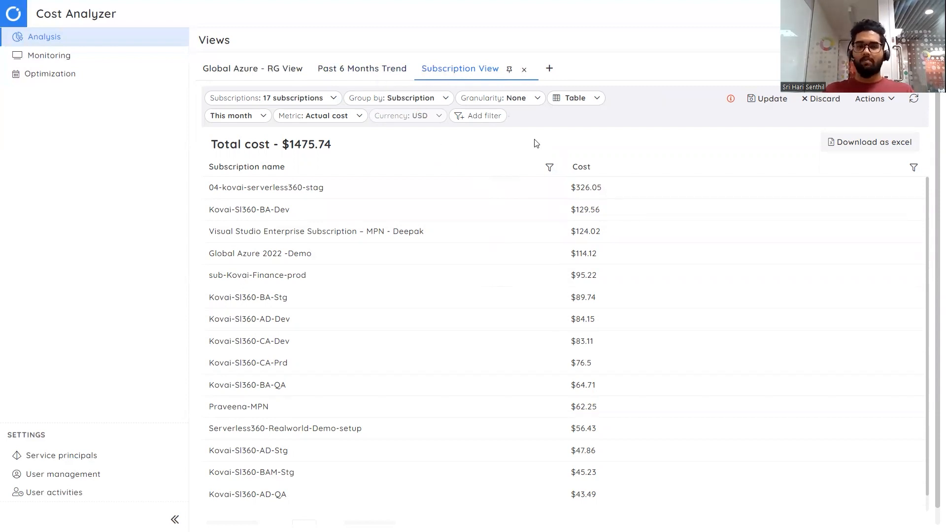
{"action": "mouse_move", "coordinate": [680, 133]}
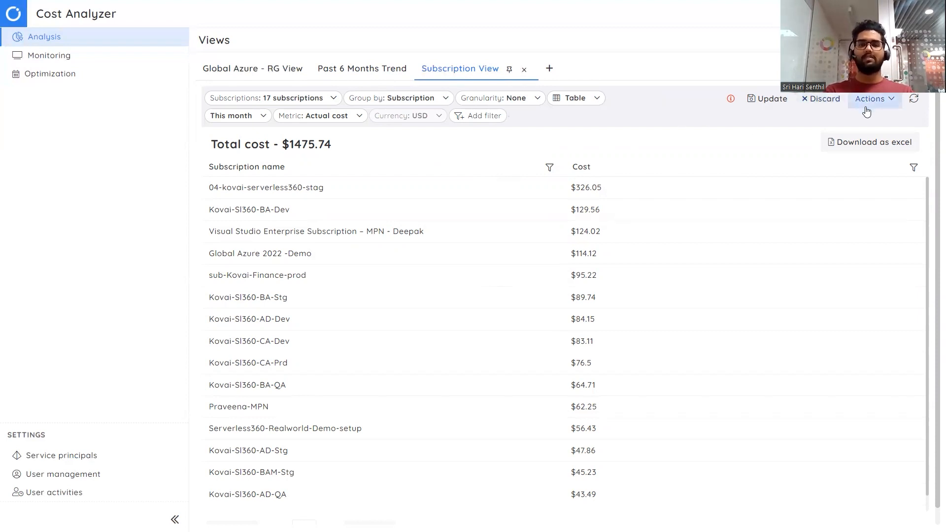
Step: Compare subscription costs for Sep 2022 ($1236.20) against Oct 2022 ($1244.11)
{"action": "left_click", "coordinate": [871, 99]}
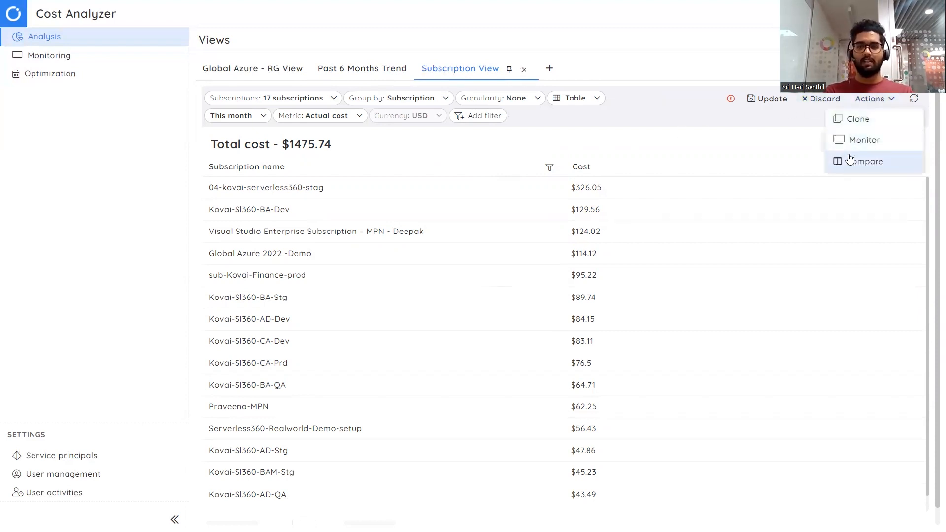
{"action": "left_click", "coordinate": [865, 161]}
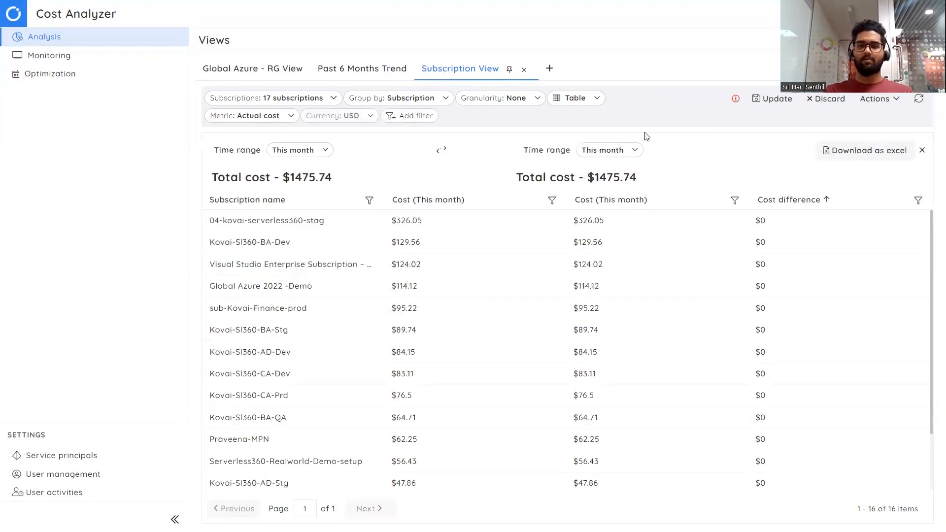
{"action": "mouse_move", "coordinate": [481, 156]}
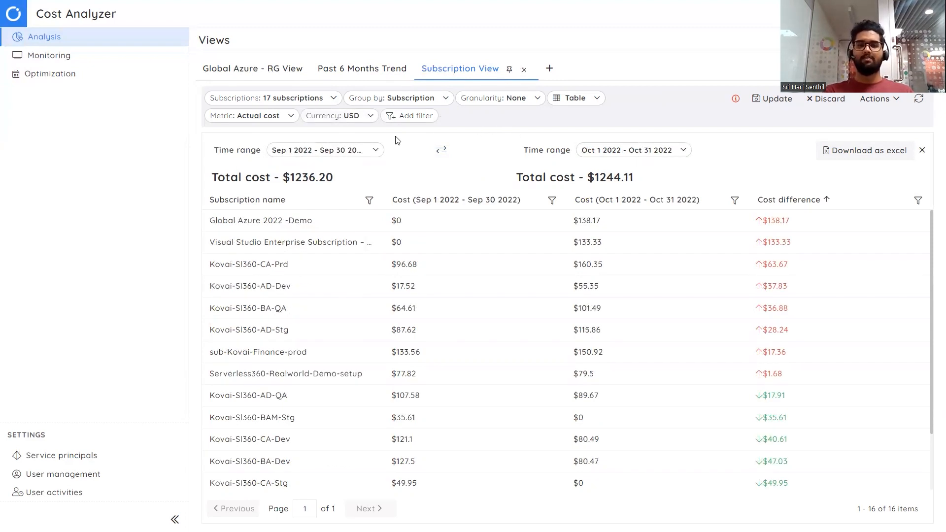
{"action": "mouse_move", "coordinate": [276, 172]}
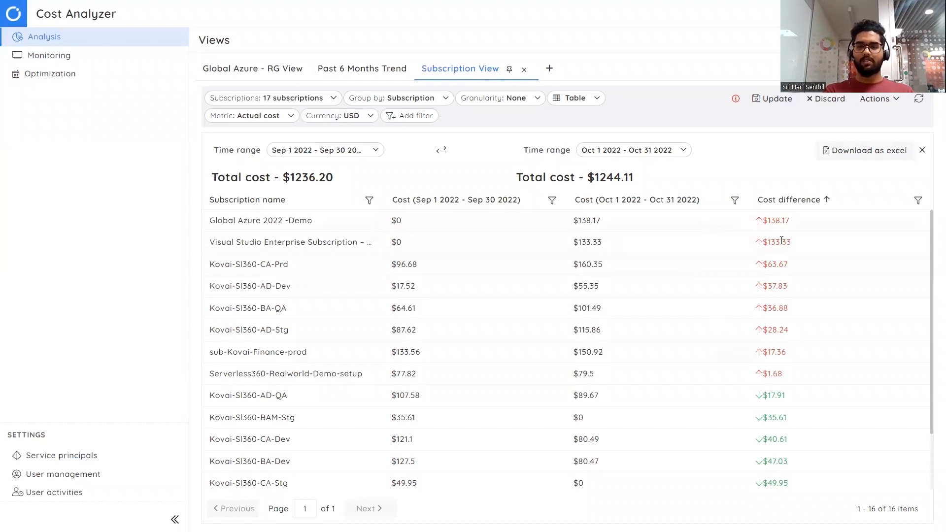
{"action": "mouse_move", "coordinate": [773, 221]}
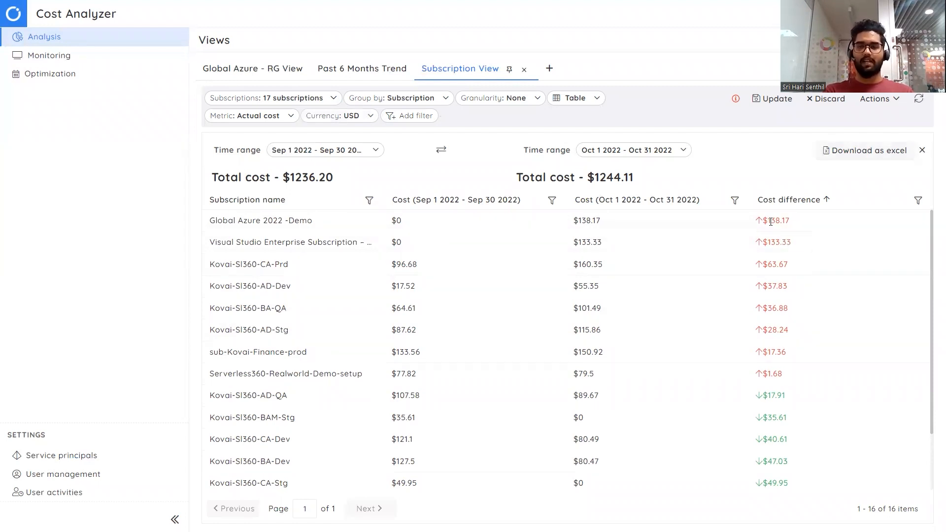
{"action": "scroll", "scroll_direction": "down", "scroll_amount": 3}
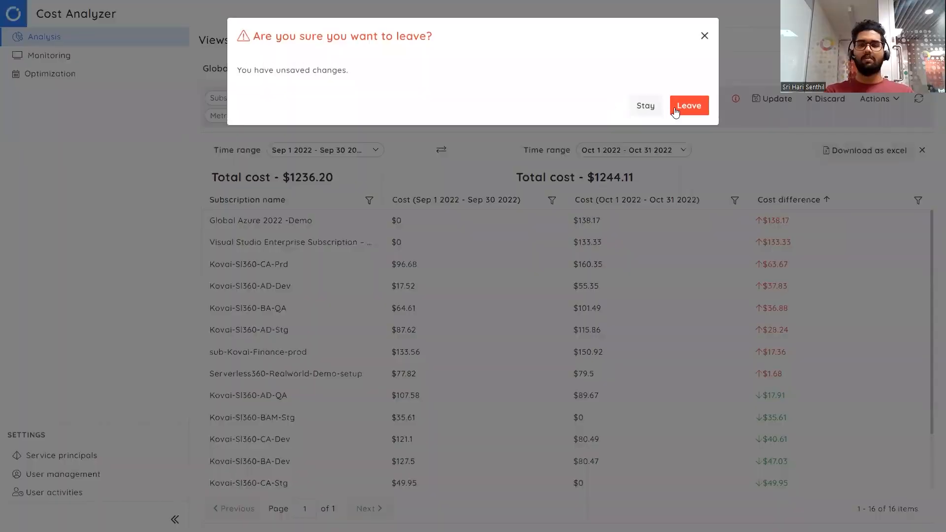
{"action": "left_click", "coordinate": [689, 105]}
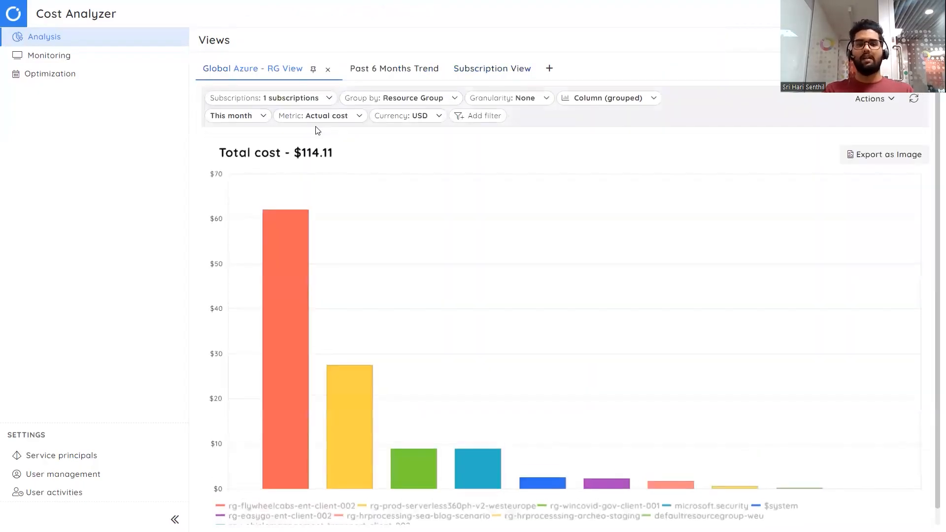
{"action": "mouse_move", "coordinate": [296, 244]}
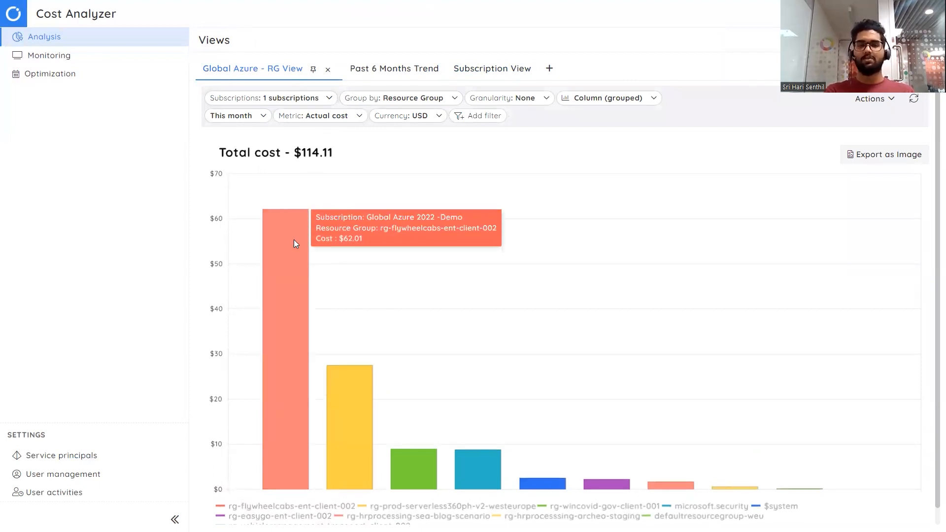
{"action": "mouse_move", "coordinate": [409, 148]}
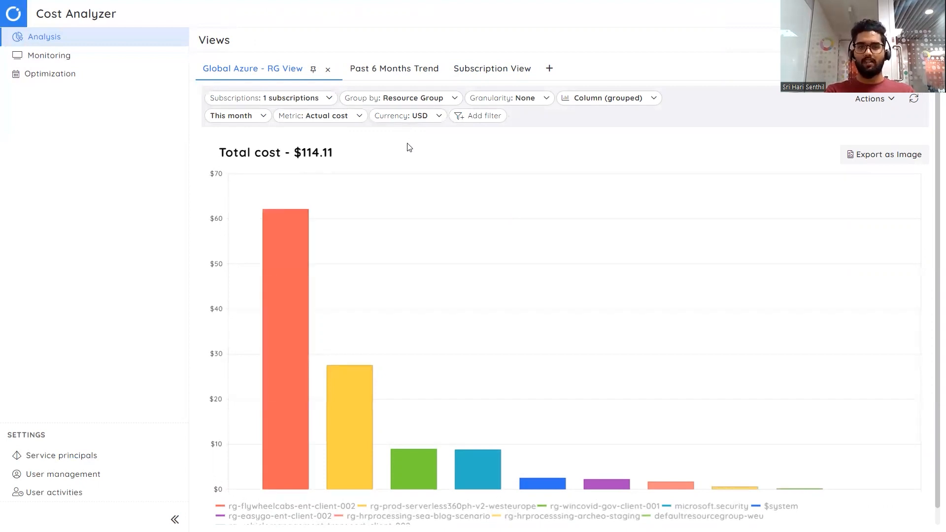
Step: Open the Past 6 Months Trend view of monthly subscription costs, May–Nov 2022
{"action": "left_click", "coordinate": [393, 68]}
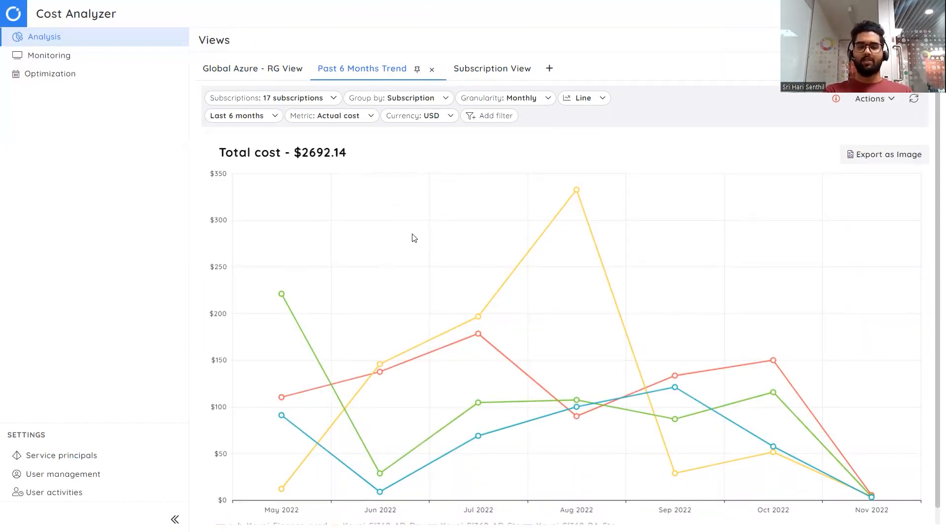
{"action": "mouse_move", "coordinate": [576, 189]}
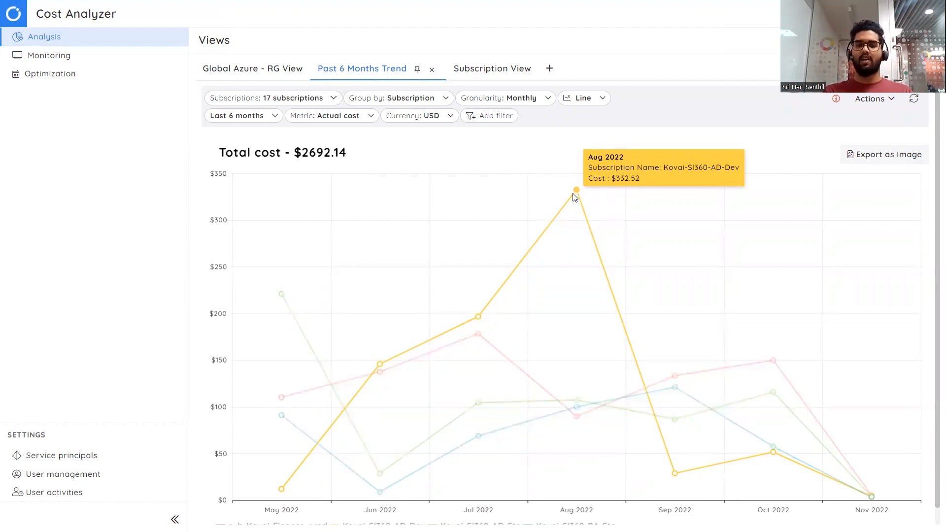
{"action": "mouse_move", "coordinate": [281, 294]}
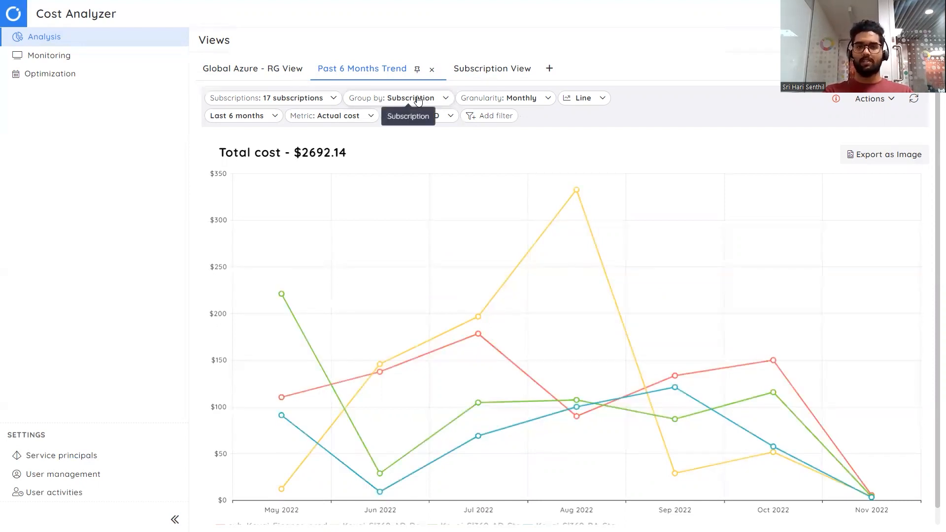
{"action": "left_click", "coordinate": [396, 97]}
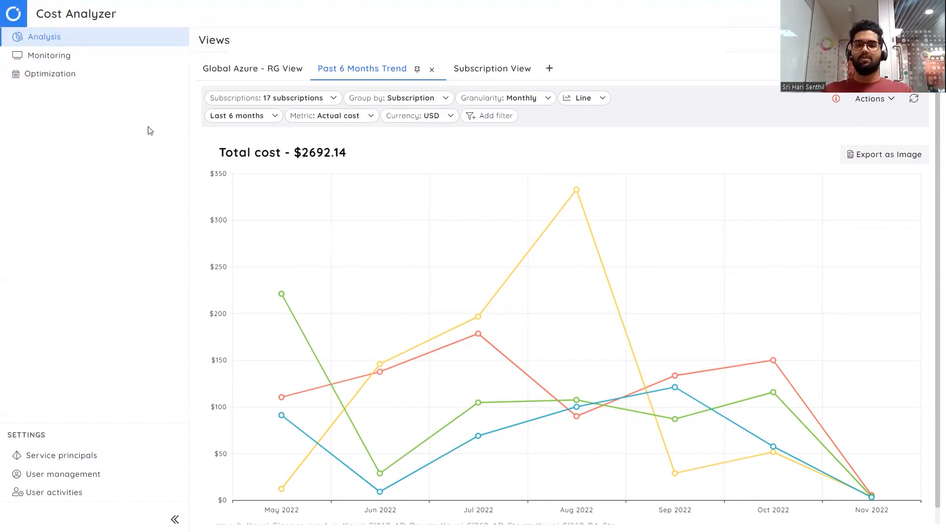
{"action": "mouse_move", "coordinate": [51, 73]}
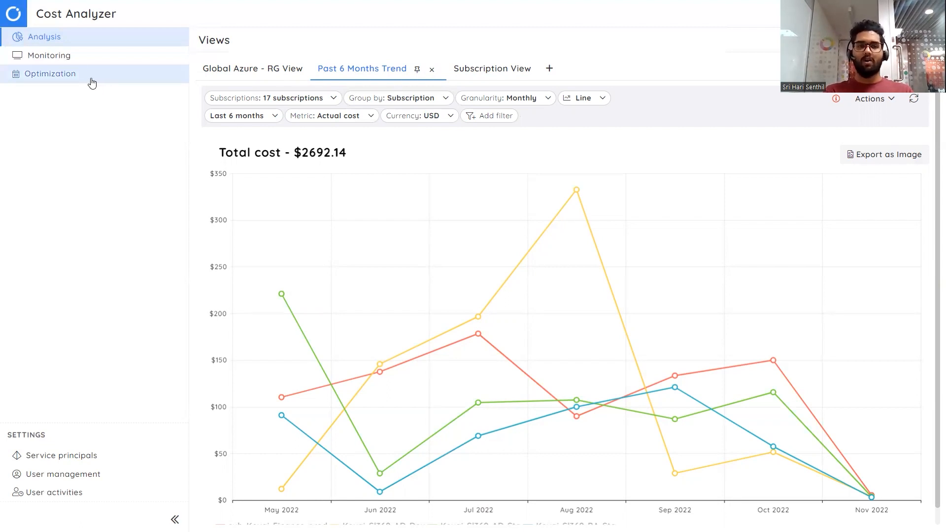
Step: Start a monitor named Azure Demo Subscription and list its Daily, Monthly, Last 7 days intervals
{"action": "left_click", "coordinate": [48, 55]}
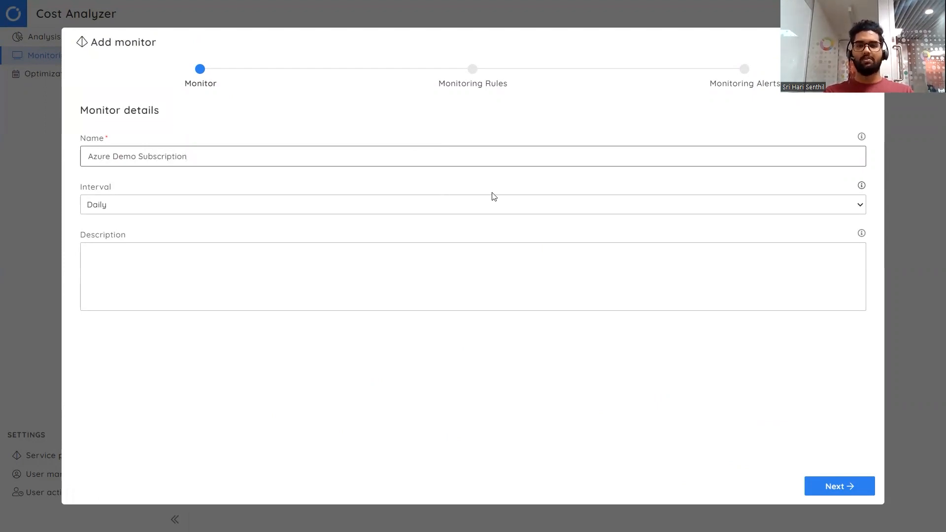
{"action": "left_click", "coordinate": [471, 204]}
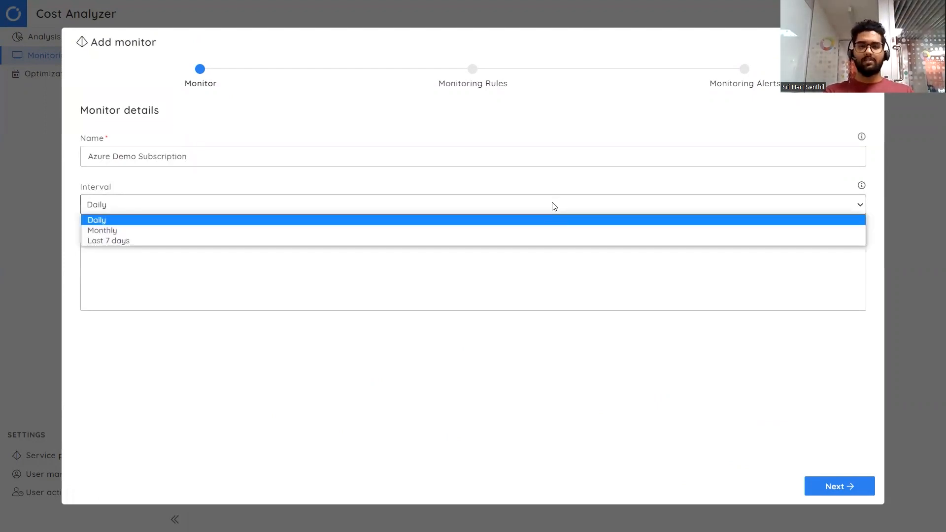
{"action": "mouse_move", "coordinate": [482, 224]}
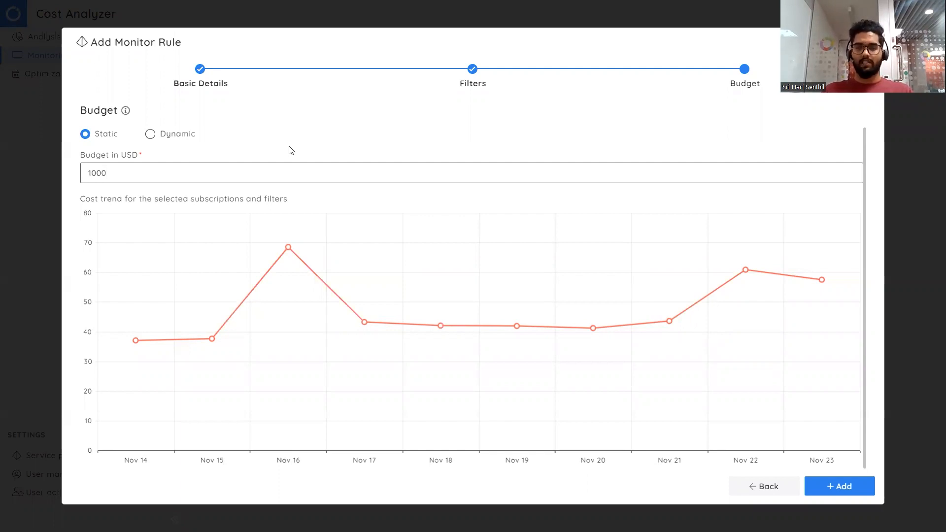
Step: Save the budget monitor rule and go to the empty Optimization schedules page
{"action": "left_click", "coordinate": [839, 486]}
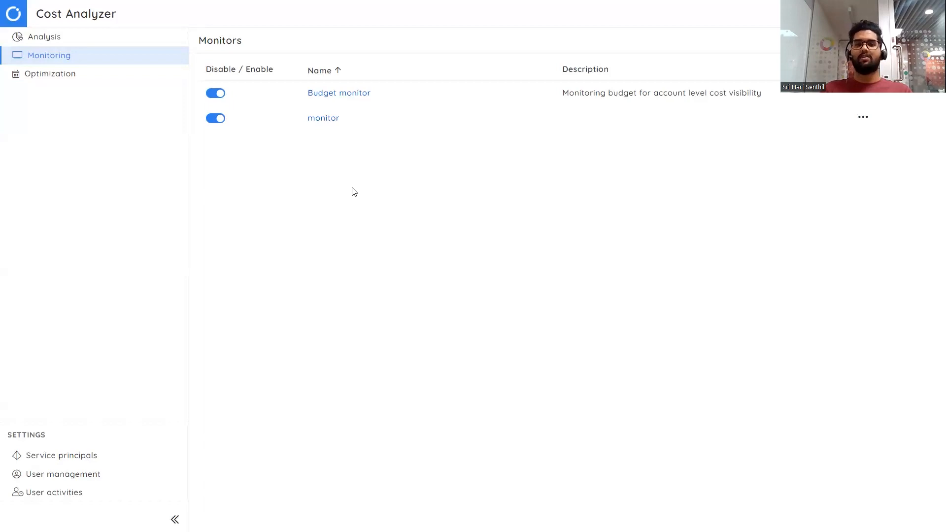
{"action": "mouse_move", "coordinate": [291, 170]}
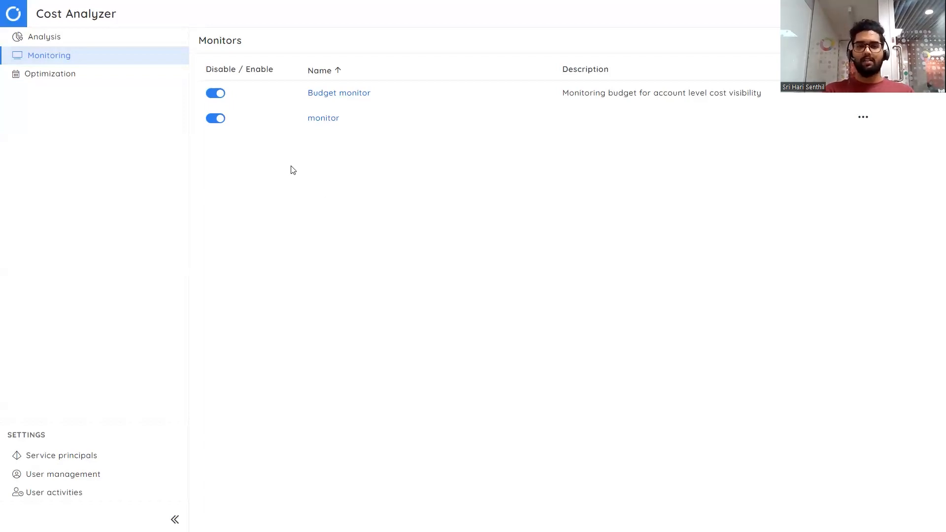
{"action": "left_click", "coordinate": [51, 73]}
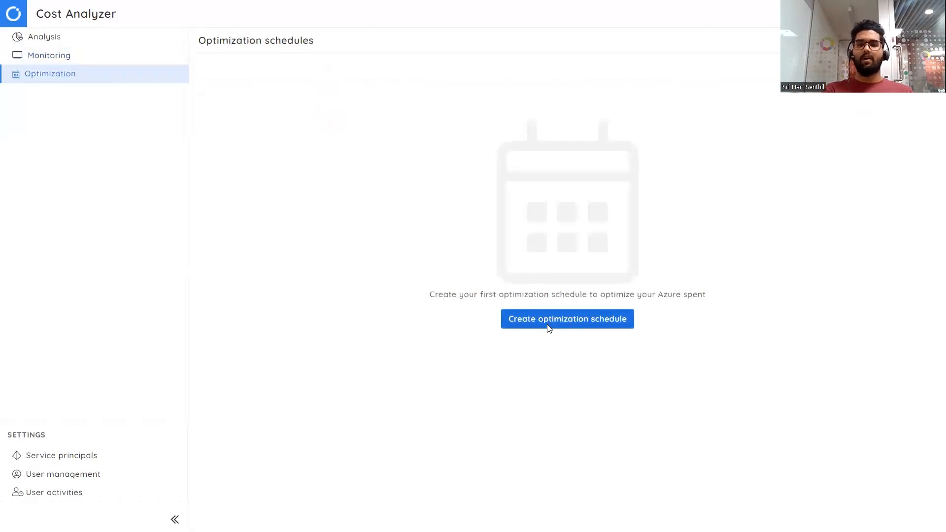
Step: Begin a new optimization schedule and start entering its name
{"action": "left_click", "coordinate": [567, 319]}
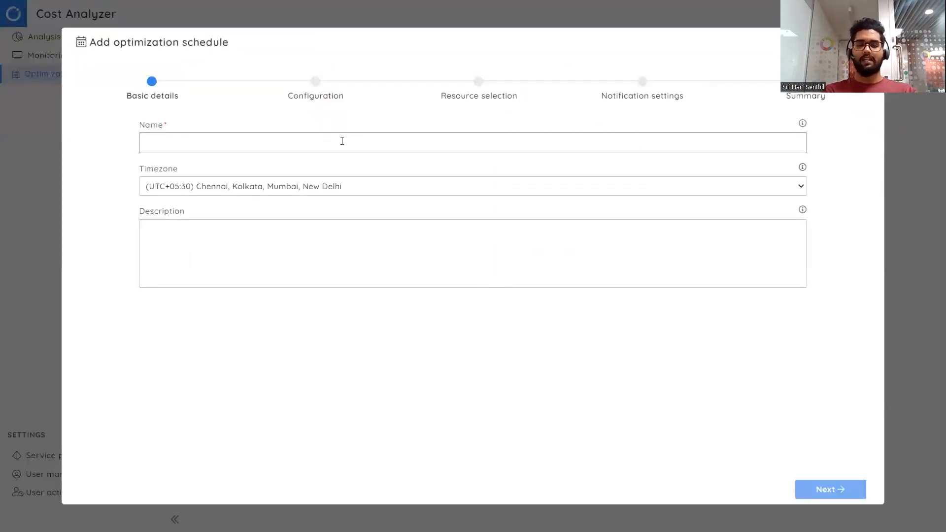
{"action": "left_click", "coordinate": [830, 489]}
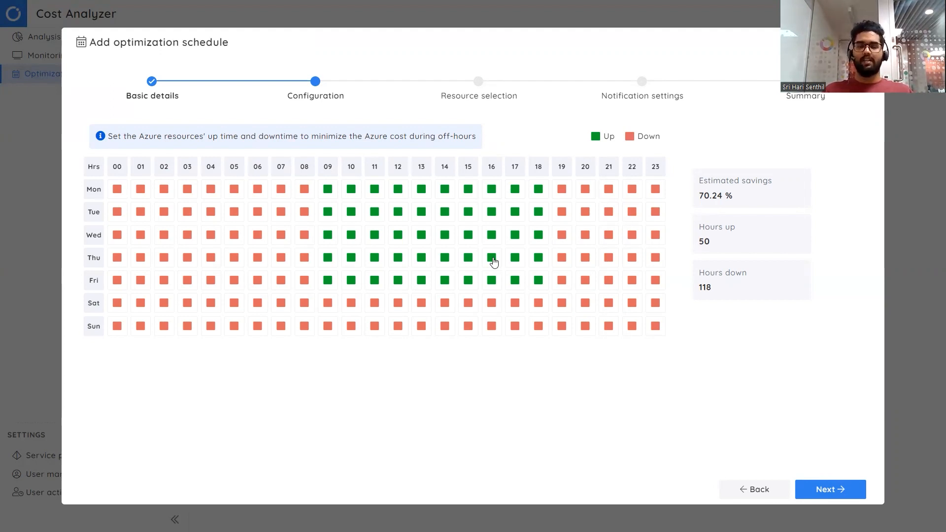
{"action": "mouse_move", "coordinate": [325, 177]}
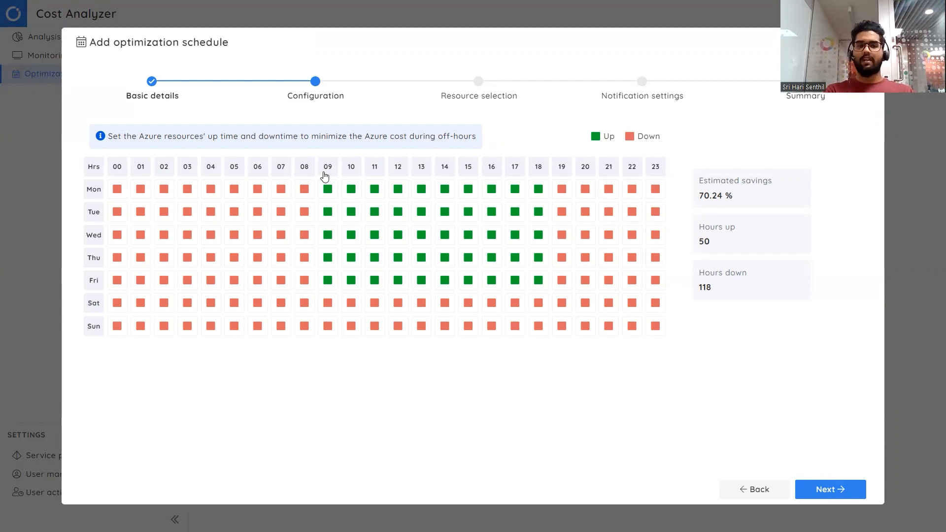
{"action": "mouse_move", "coordinate": [539, 183]}
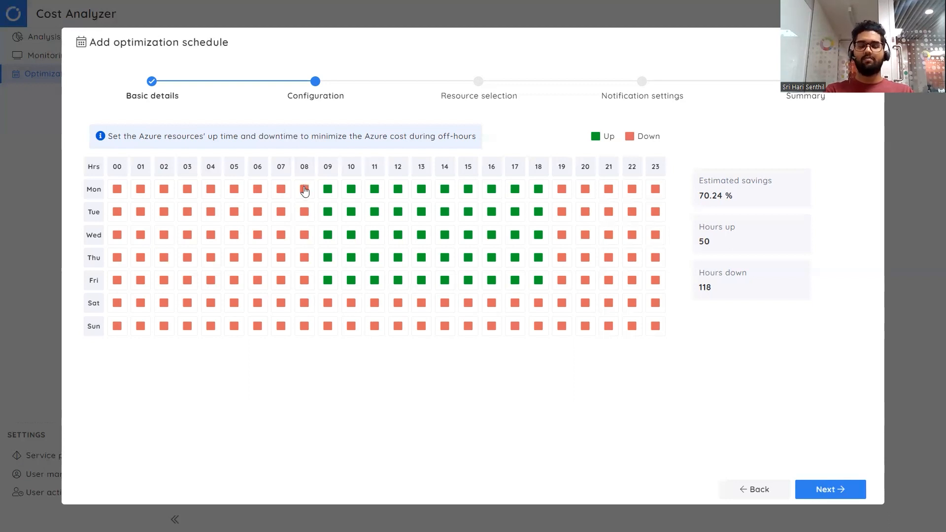
{"action": "mouse_move", "coordinate": [830, 489]}
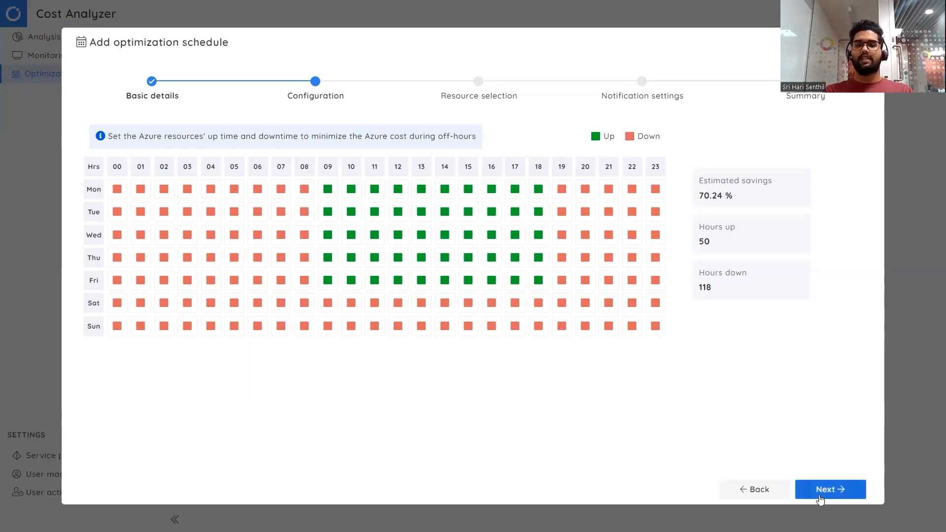
Step: Set the App Service Plan schedule to P1 Premium for up hours and S1 Standard for down hours
{"action": "left_click", "coordinate": [830, 490]}
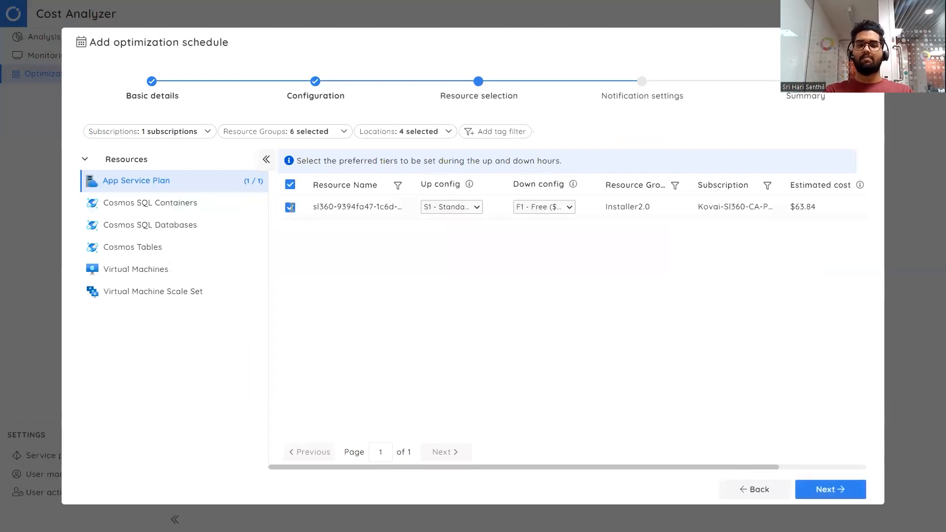
{"action": "left_click", "coordinate": [450, 207]}
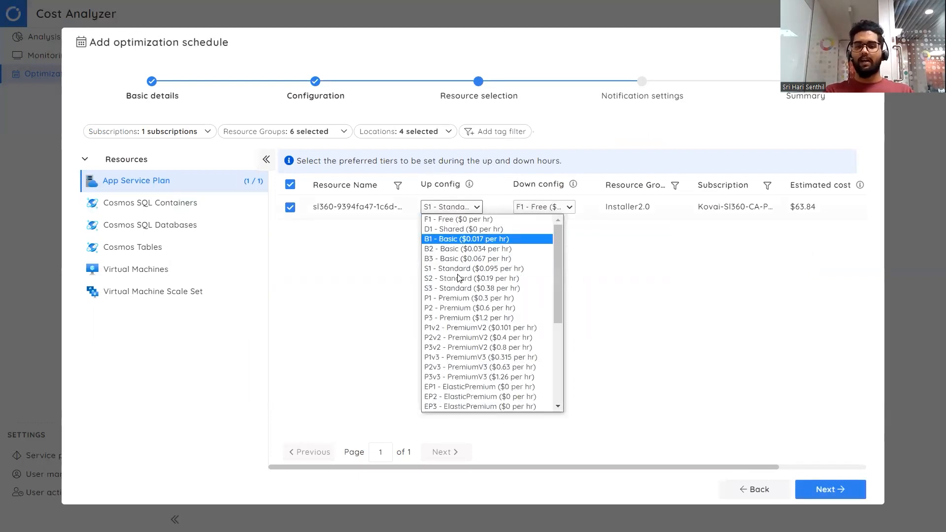
{"action": "left_click", "coordinate": [469, 298]}
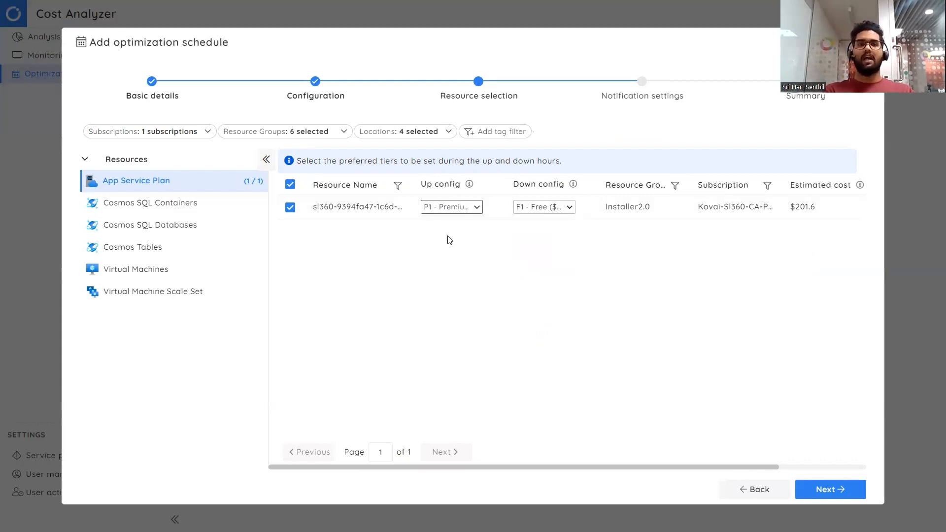
{"action": "mouse_move", "coordinate": [532, 229]}
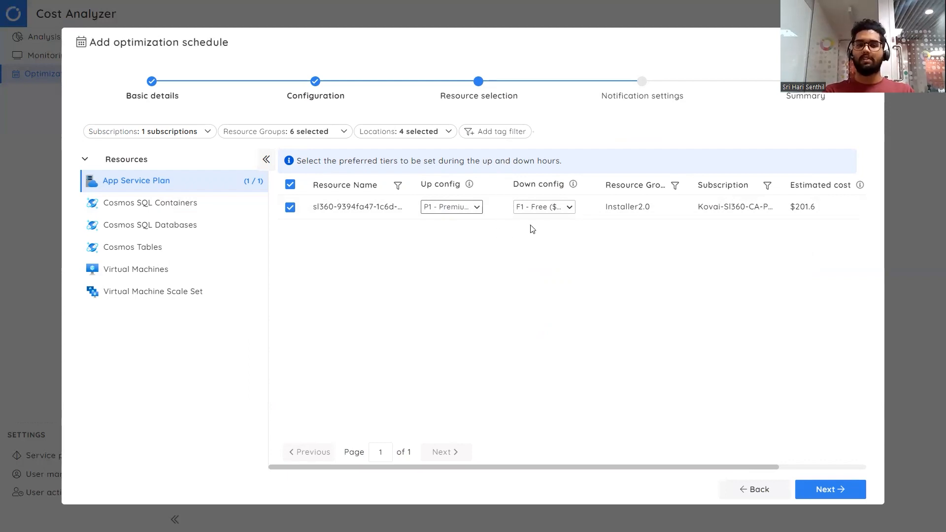
{"action": "mouse_move", "coordinate": [547, 215]}
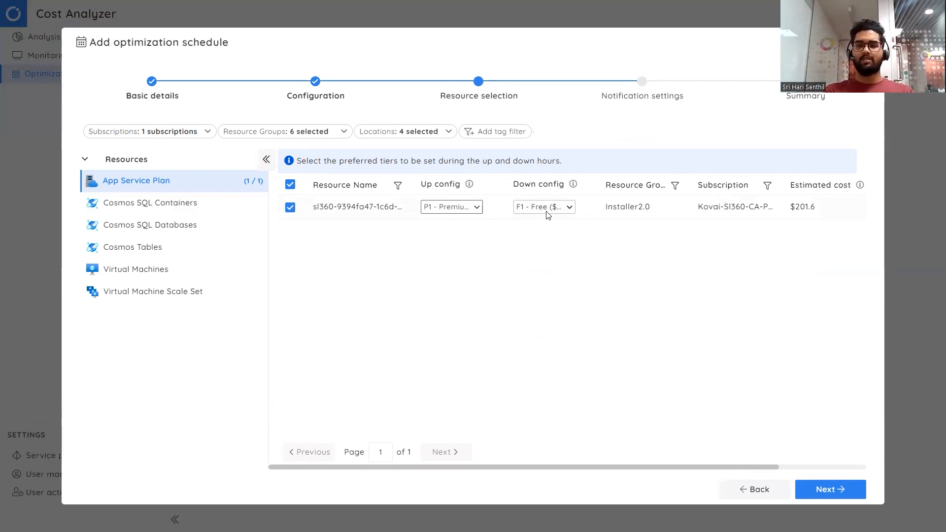
{"action": "left_click", "coordinate": [542, 206]}
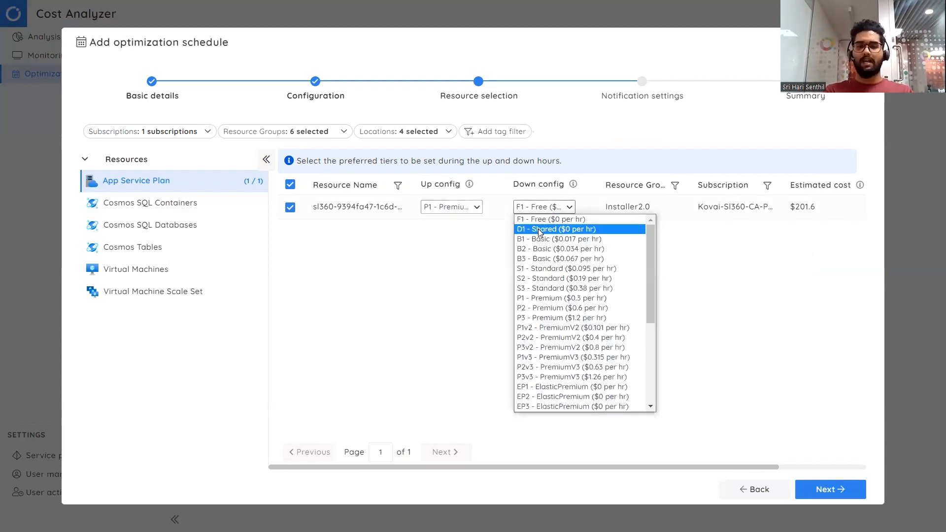
{"action": "mouse_move", "coordinate": [540, 258]}
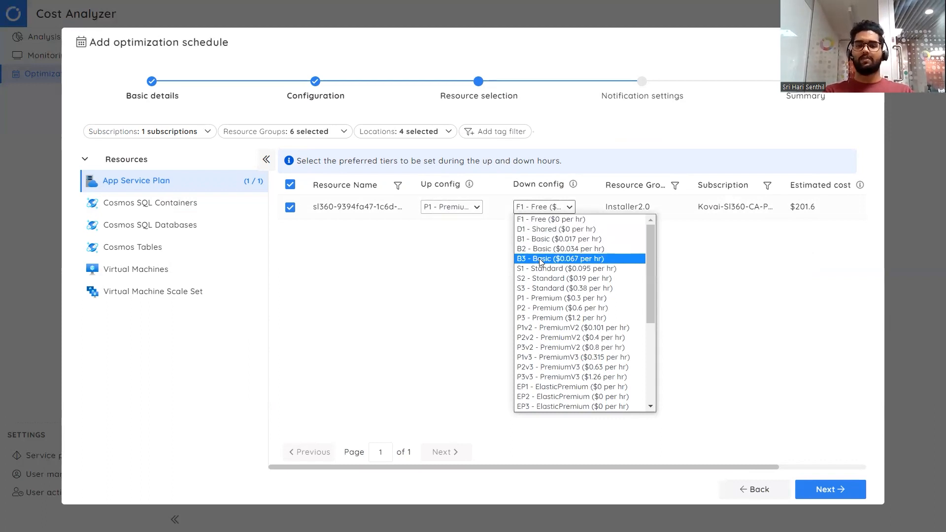
{"action": "left_click", "coordinate": [560, 259]}
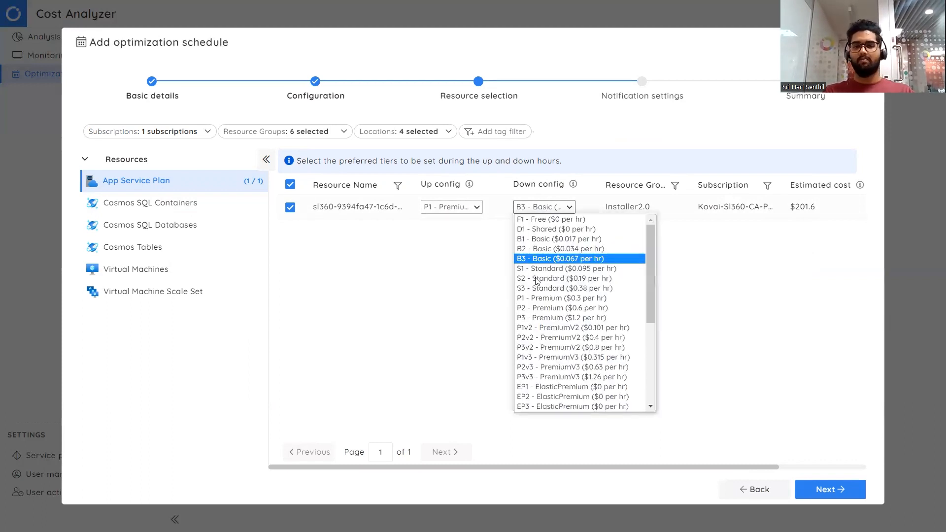
{"action": "left_click", "coordinate": [564, 269]}
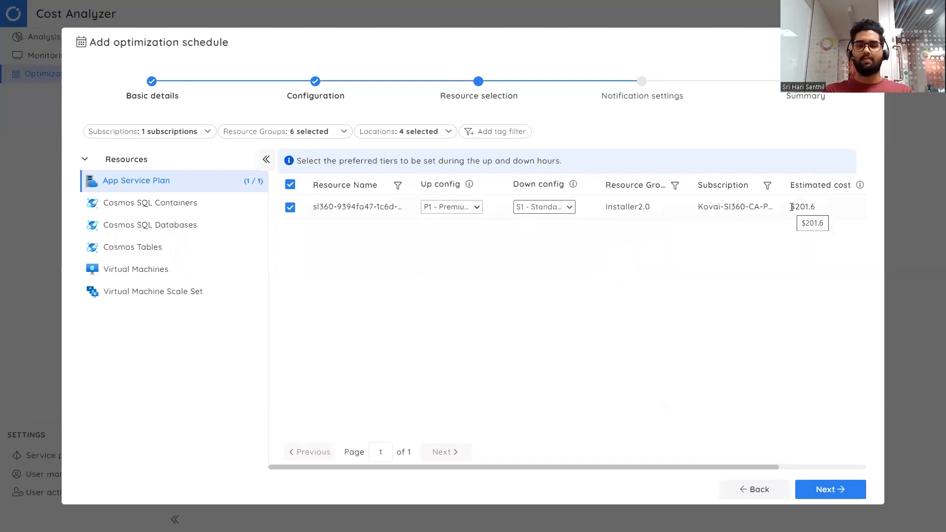
{"action": "left_click", "coordinate": [830, 489]}
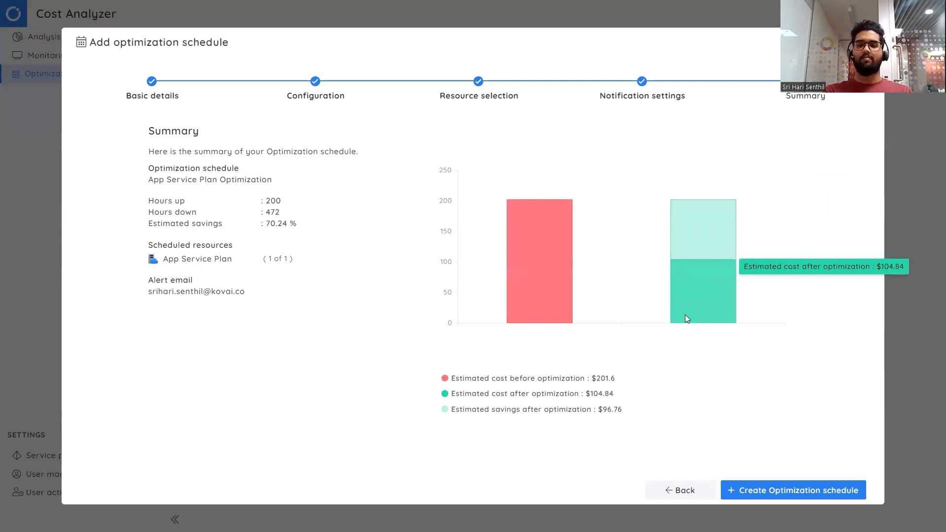
{"action": "mouse_move", "coordinate": [459, 360]}
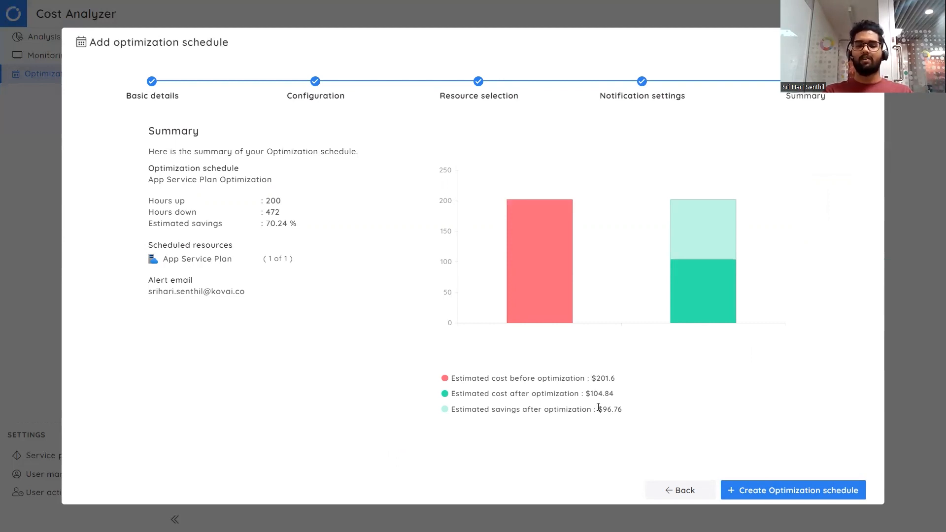
{"action": "mouse_move", "coordinate": [607, 404]}
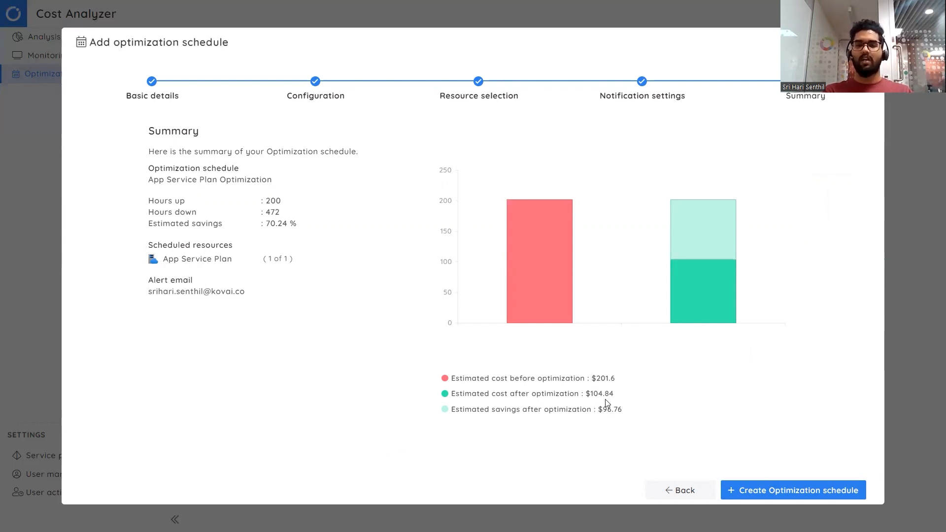
{"action": "mouse_move", "coordinate": [607, 401]}
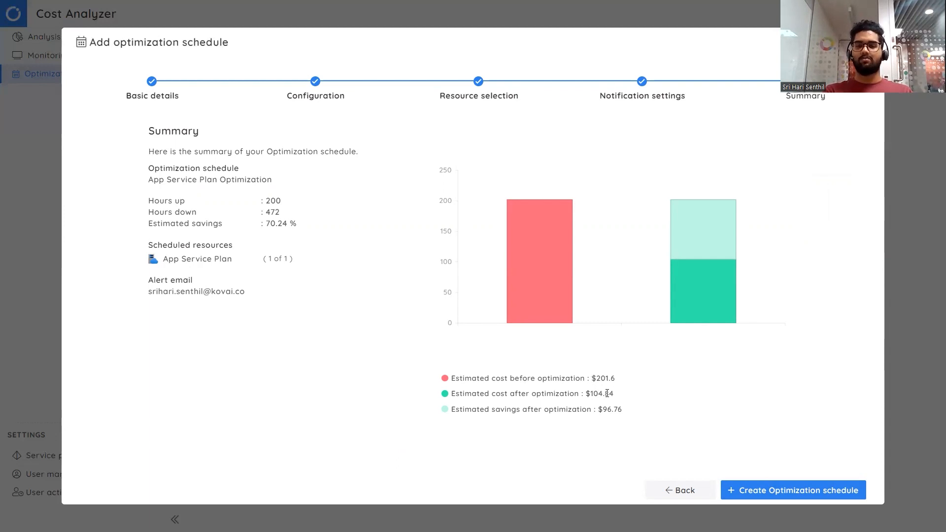